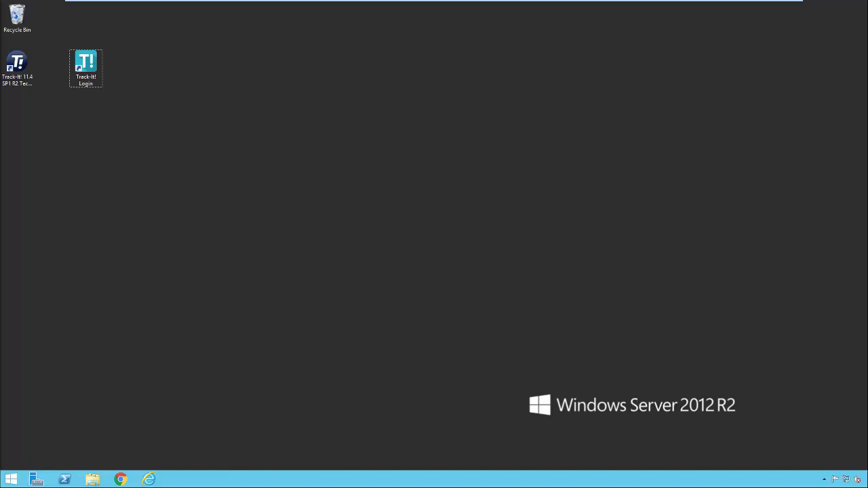
Launch the Track-It! login page and choose the SYSTEM ADMINISTRATION group to sign in
{"action": "left_click", "coordinate": [85, 65]}
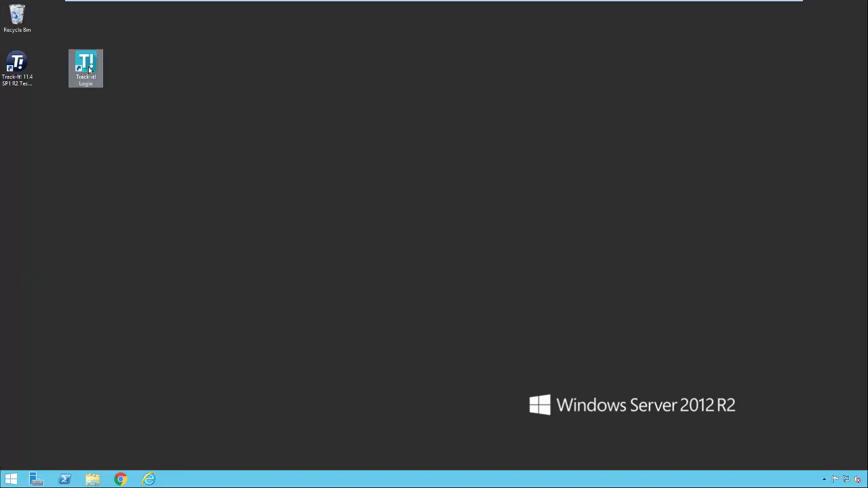
{"action": "double_click", "coordinate": [86, 65]}
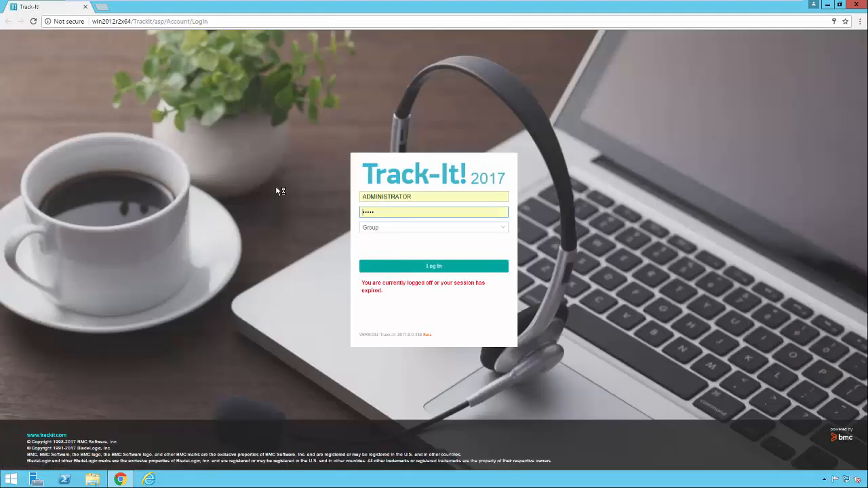
{"action": "left_click", "coordinate": [434, 227]}
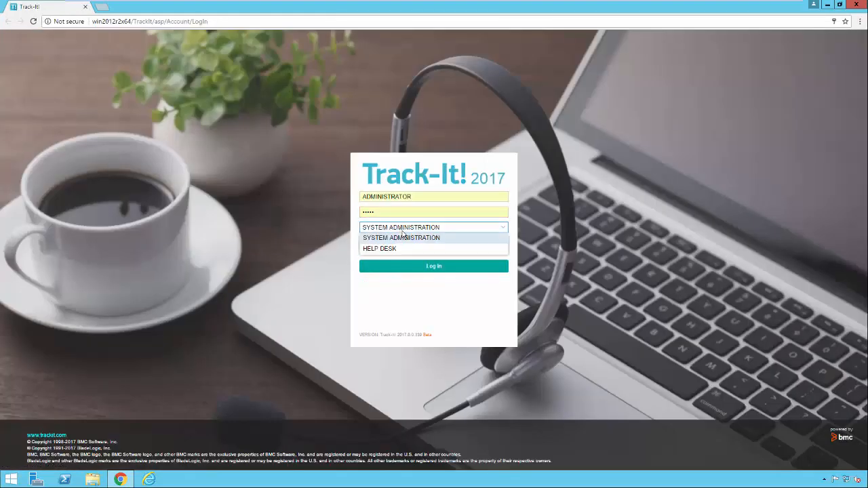
{"action": "left_click", "coordinate": [434, 266]}
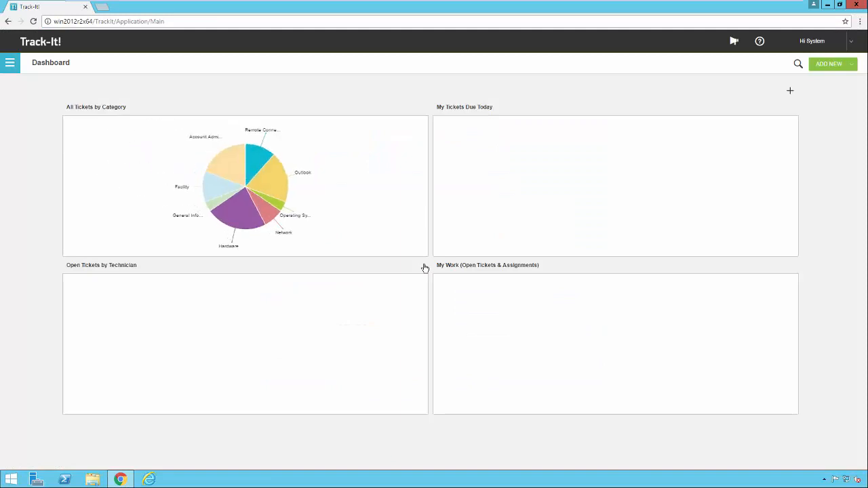
In Configuration > Windows Authentication, enable it for both Help Desk and Self Service
{"action": "left_click", "coordinate": [10, 63]}
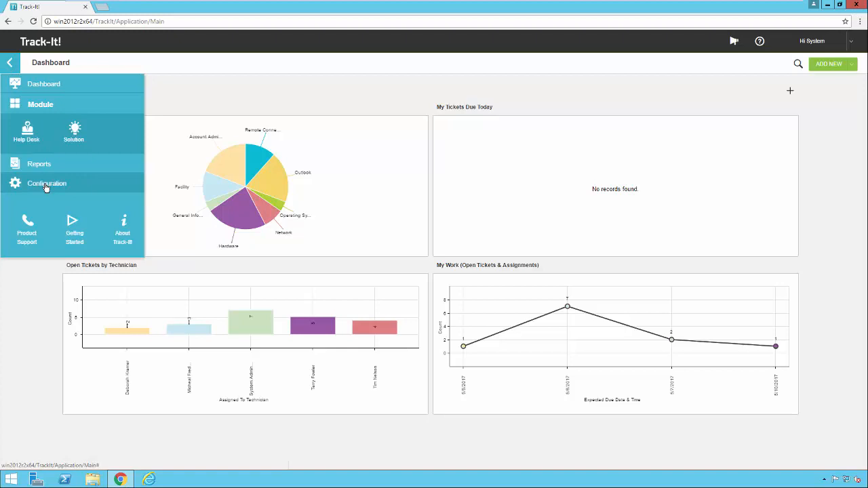
{"action": "left_click", "coordinate": [47, 183]}
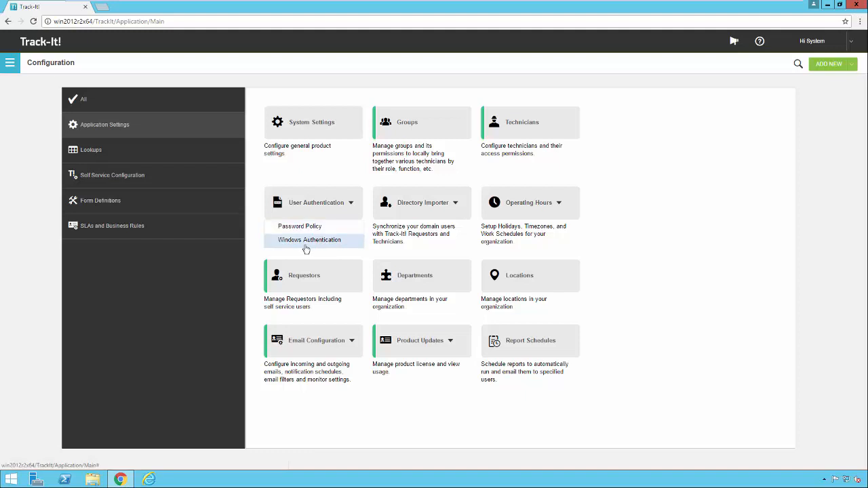
{"action": "left_click", "coordinate": [309, 240]}
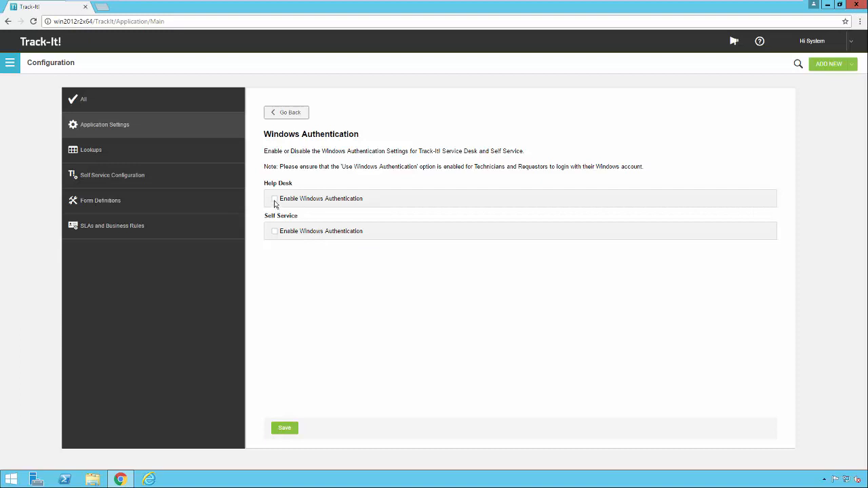
{"action": "left_click", "coordinate": [275, 199]}
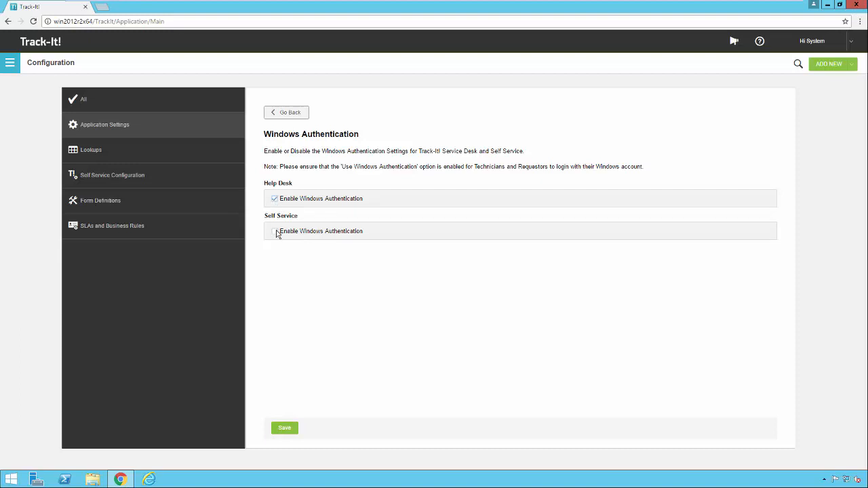
{"action": "left_click", "coordinate": [275, 231]}
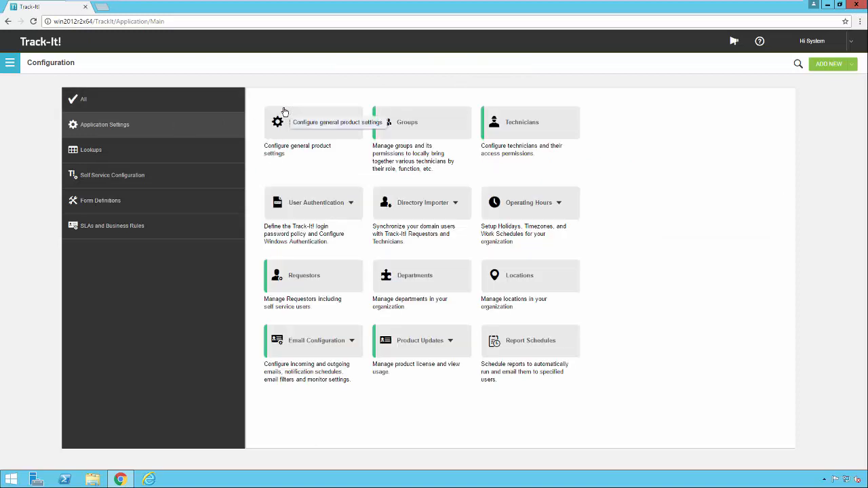
Set the ADMINISTRATOR technician to use Windows Authentication with user ID win2012r2x64 and save
{"action": "left_click", "coordinate": [530, 122]}
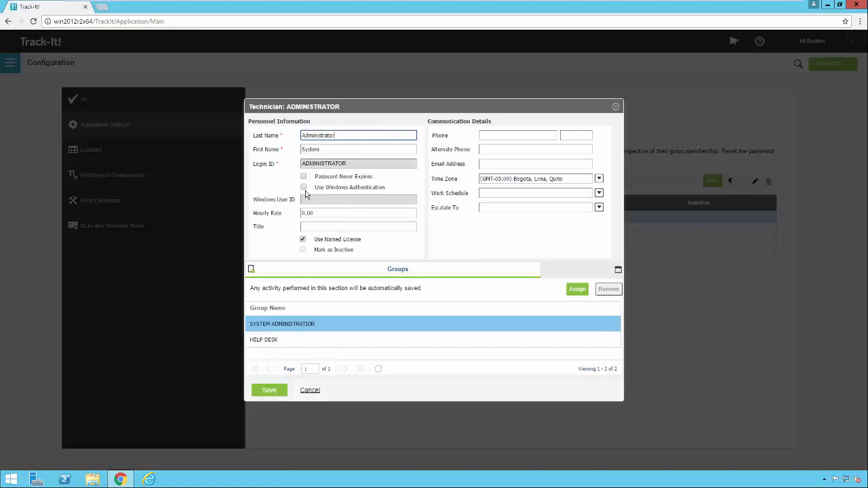
{"action": "mouse_move", "coordinate": [303, 188]}
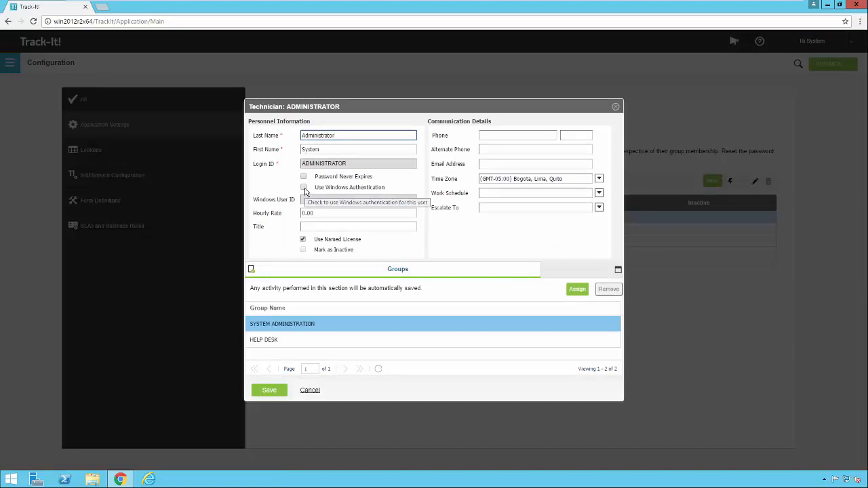
{"action": "left_click", "coordinate": [303, 188]}
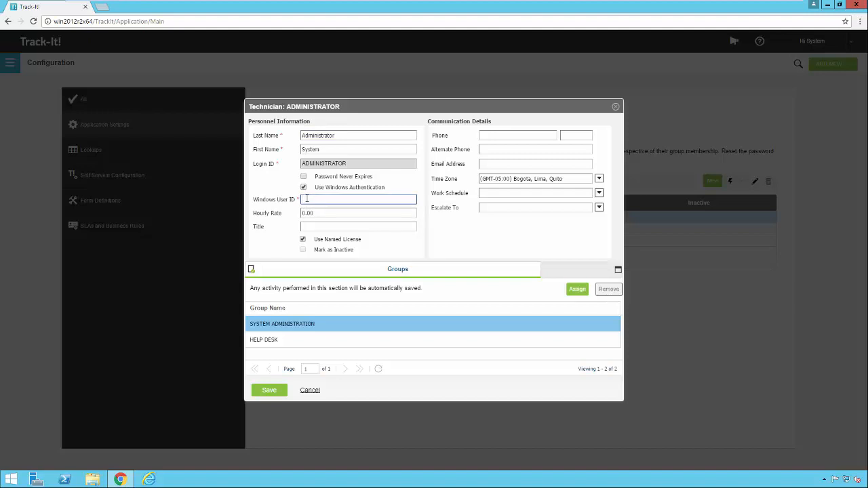
{"action": "mouse_move", "coordinate": [344, 209]}
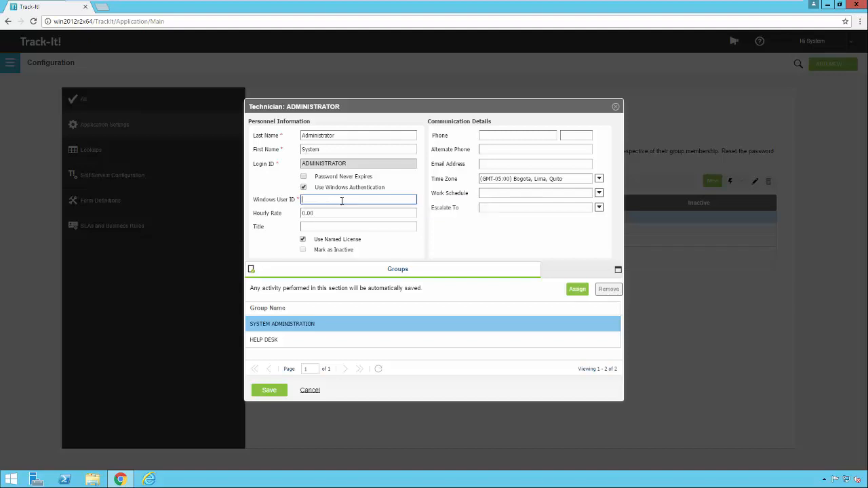
{"action": "type", "text": "win2012r2x64"}
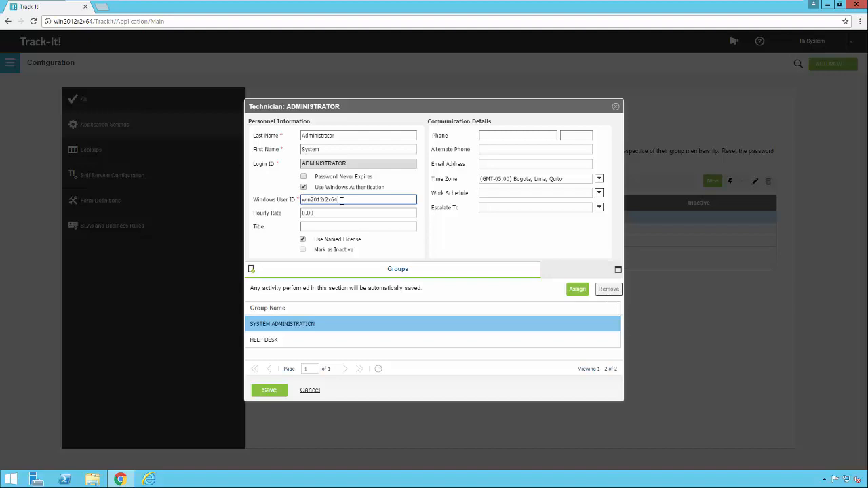
{"action": "left_click", "coordinate": [270, 390]}
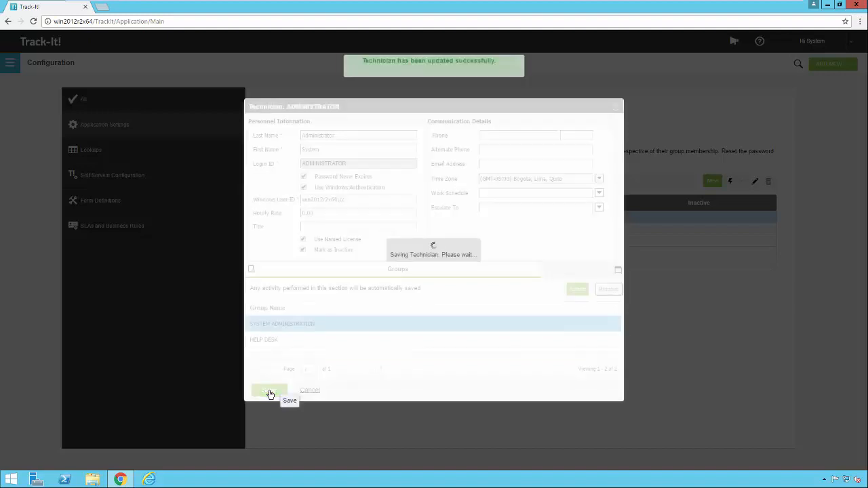
{"action": "left_click", "coordinate": [269, 391]}
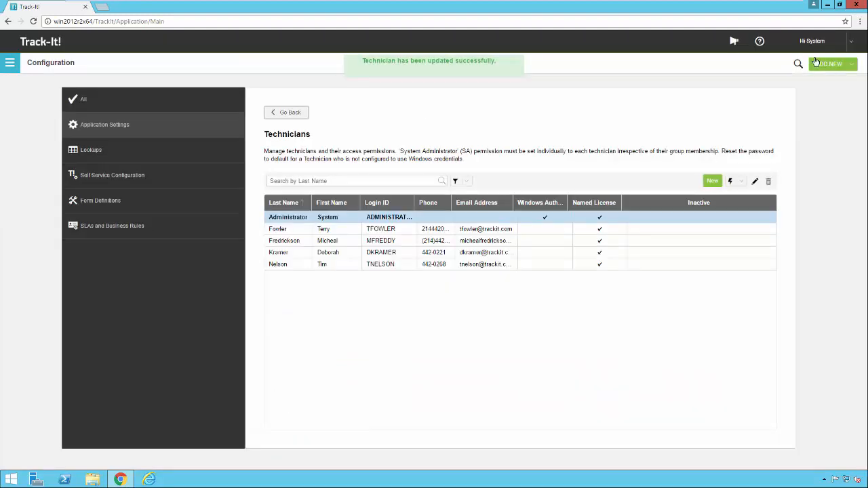
Log out of Track-It! from the account menu to return to the login page
{"action": "left_click", "coordinate": [812, 40]}
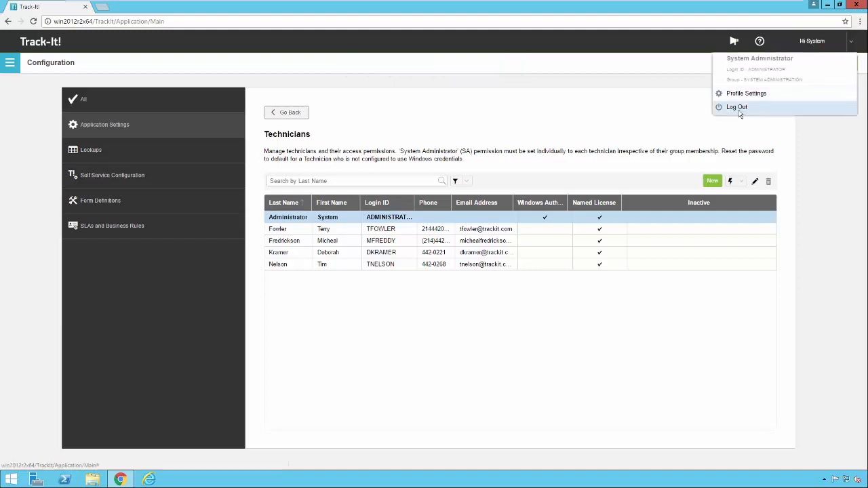
{"action": "left_click", "coordinate": [736, 107]}
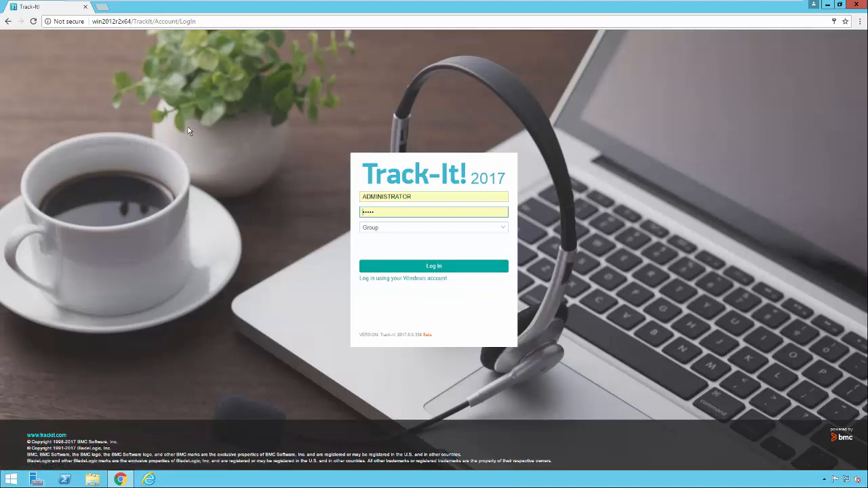
{"action": "mouse_move", "coordinate": [276, 198]}
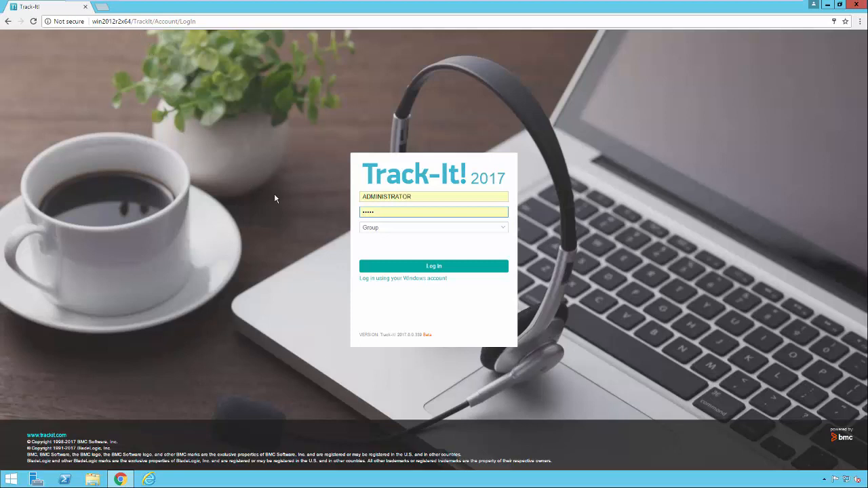
{"action": "mouse_move", "coordinate": [367, 282]}
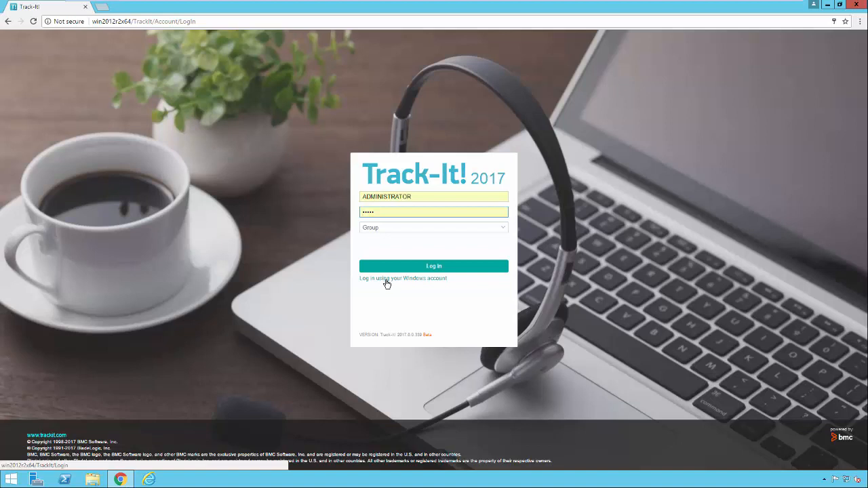
{"action": "mouse_move", "coordinate": [384, 282]}
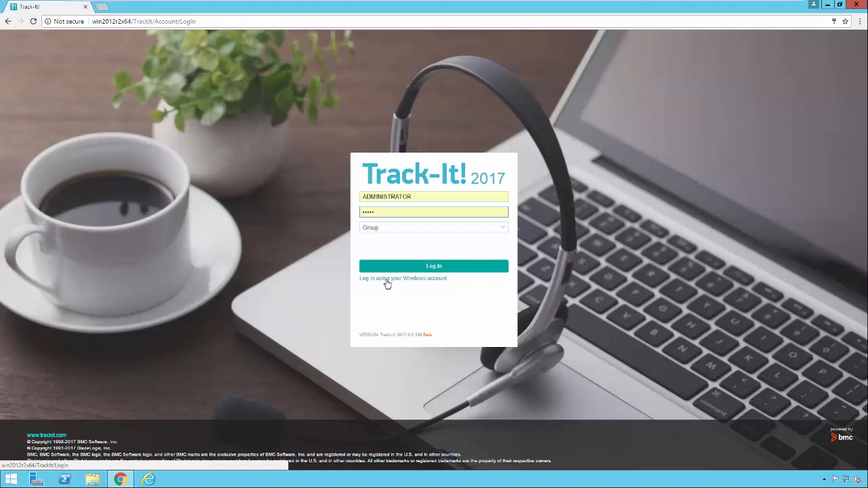
{"action": "mouse_move", "coordinate": [385, 284]}
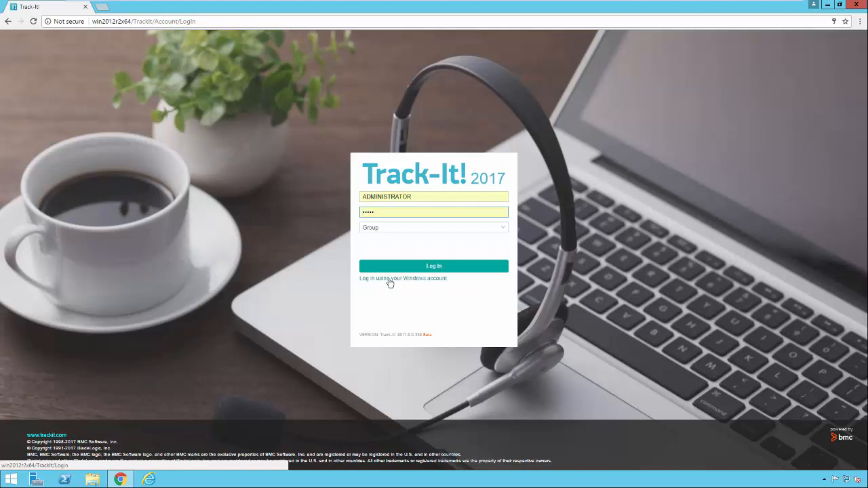
{"action": "mouse_move", "coordinate": [388, 283]}
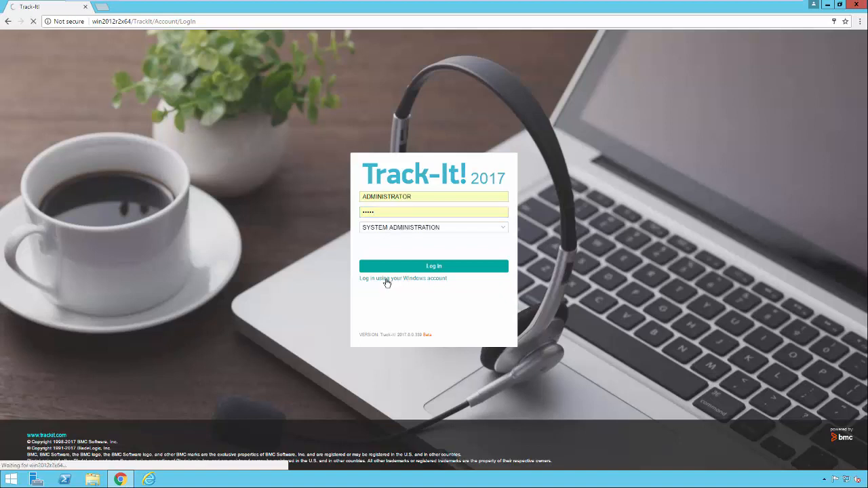
Sign in with the Windows account under the System Administration group
{"action": "left_click", "coordinate": [433, 266]}
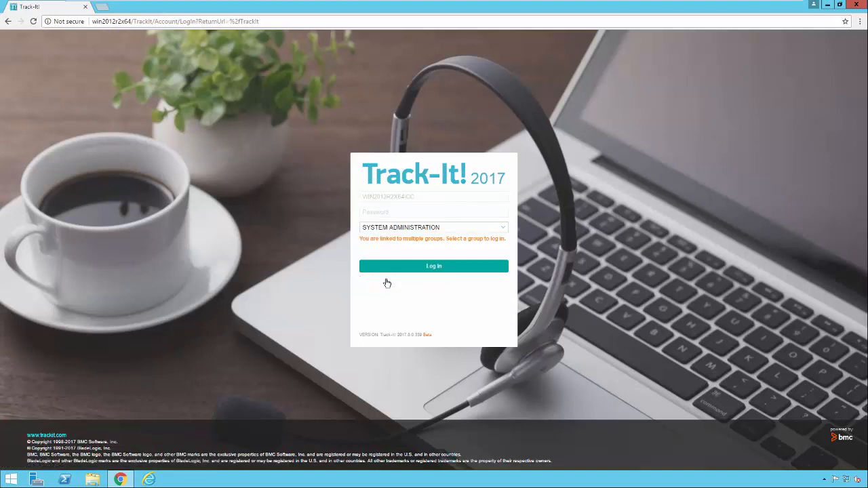
{"action": "mouse_move", "coordinate": [414, 239]}
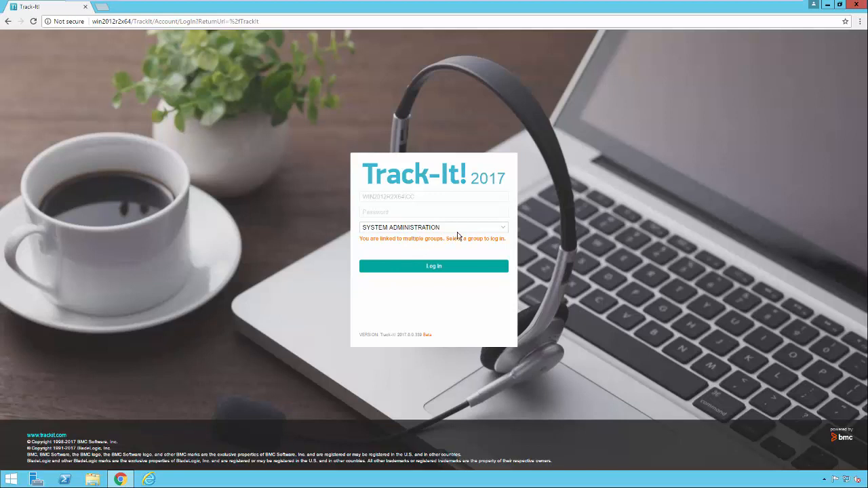
{"action": "mouse_move", "coordinate": [406, 209]}
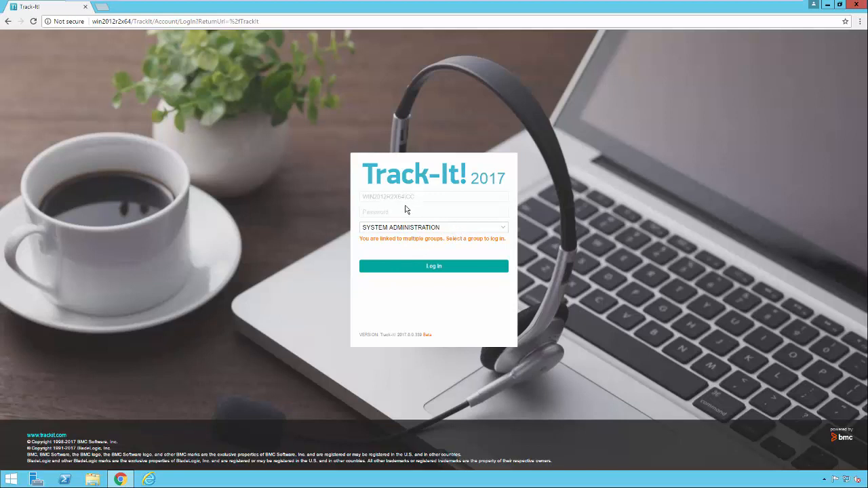
{"action": "left_click", "coordinate": [434, 227]}
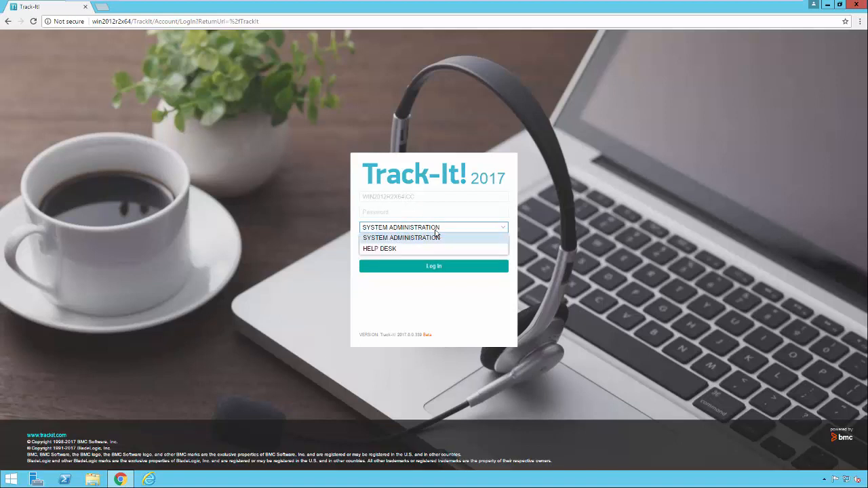
{"action": "left_click", "coordinate": [434, 266]}
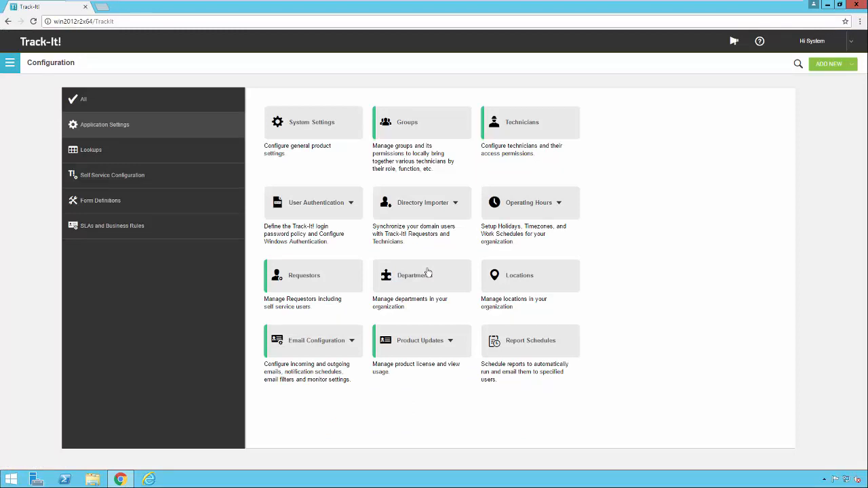
{"action": "mouse_move", "coordinate": [480, 258]}
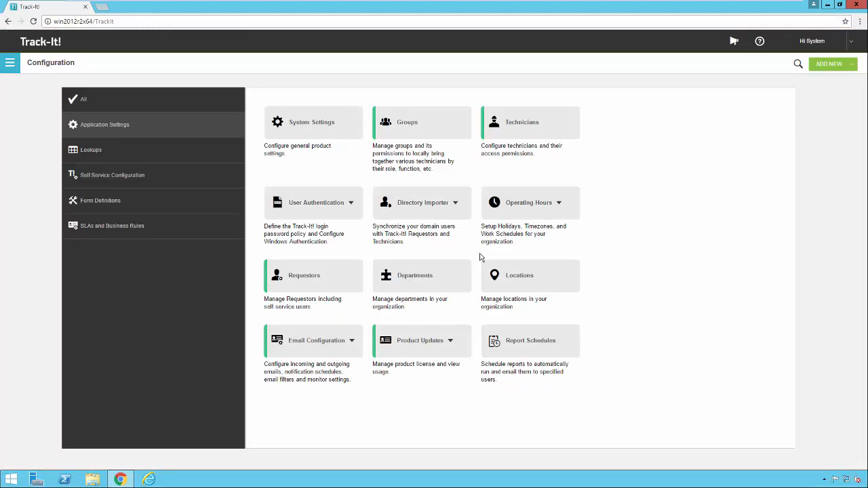
{"action": "mouse_move", "coordinate": [305, 279]}
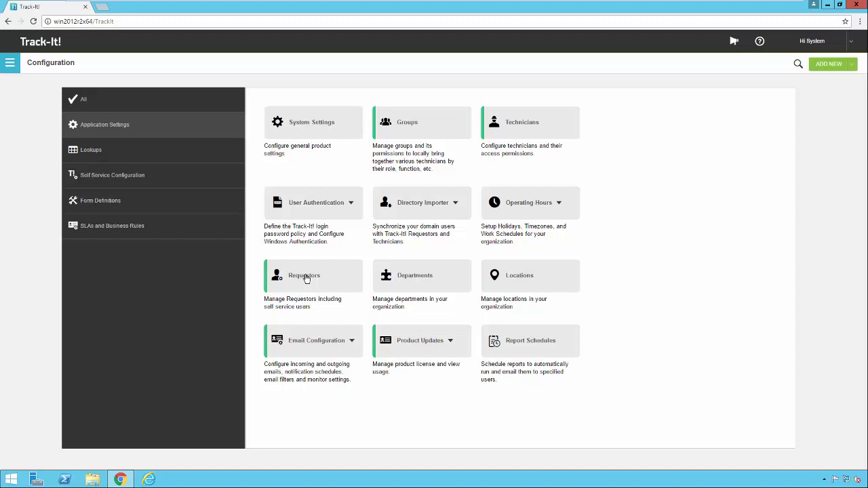
On a requestor record, tick Windows authentication with ID domain\userid, then cancel the changes
{"action": "left_click", "coordinate": [305, 276]}
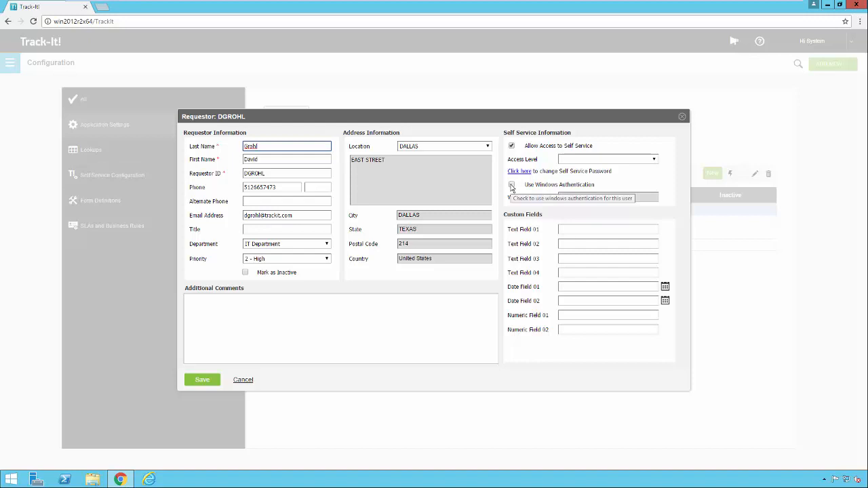
{"action": "left_click", "coordinate": [513, 185]}
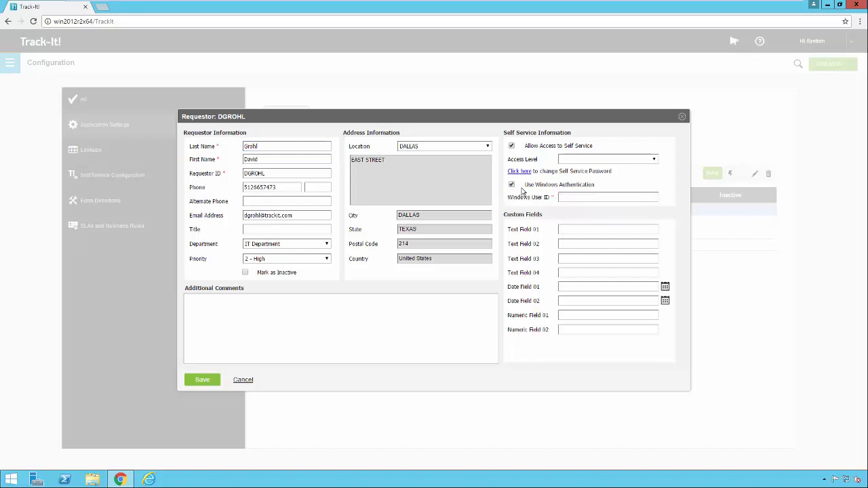
{"action": "left_click", "coordinate": [608, 197]}
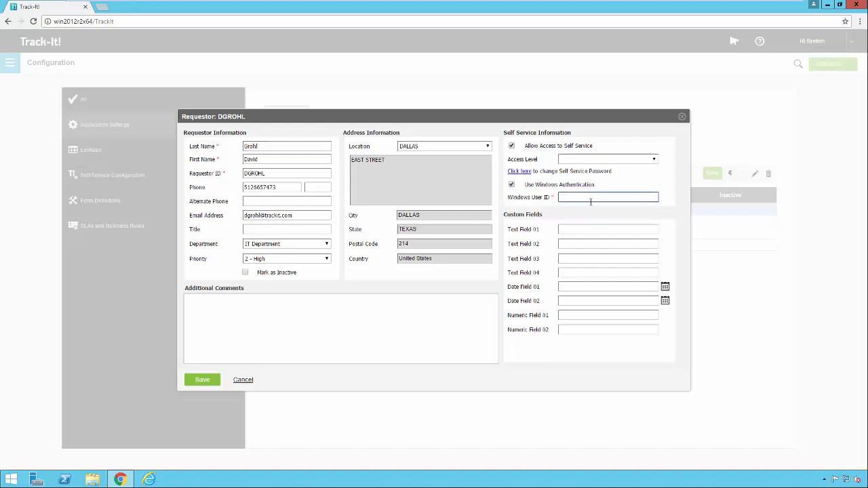
{"action": "type", "text": "domain\\"}
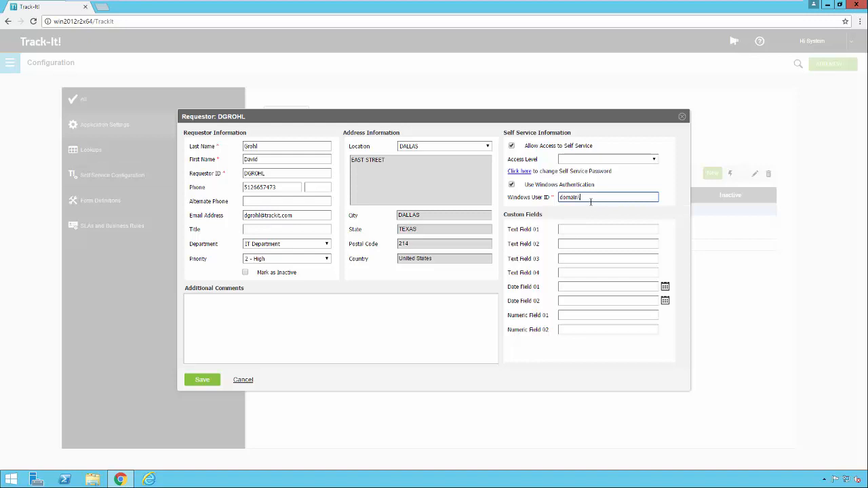
{"action": "type", "text": "userid"}
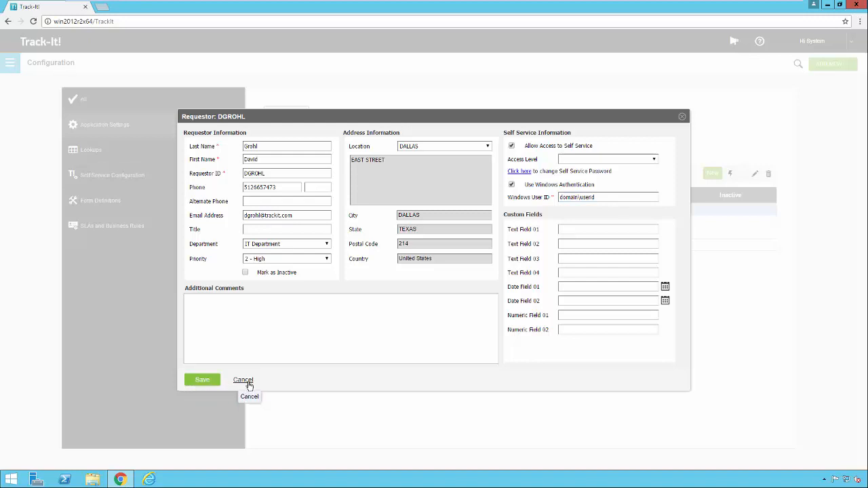
{"action": "left_click", "coordinate": [242, 379]}
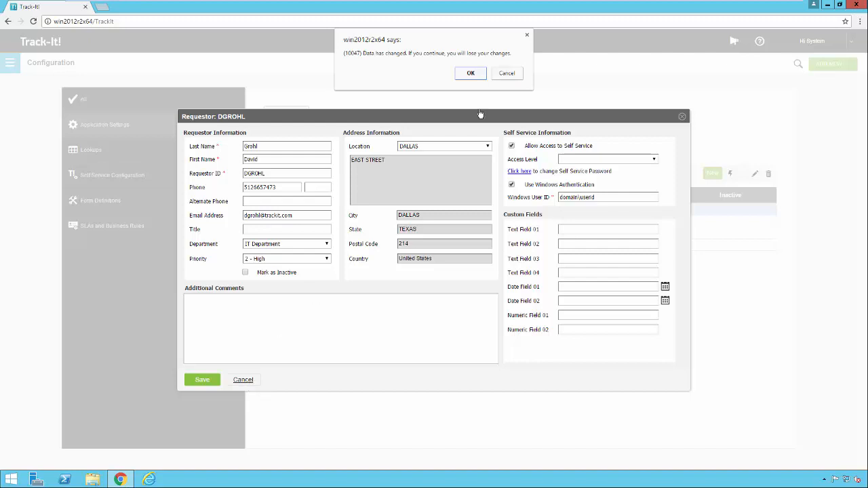
{"action": "left_click", "coordinate": [471, 72]}
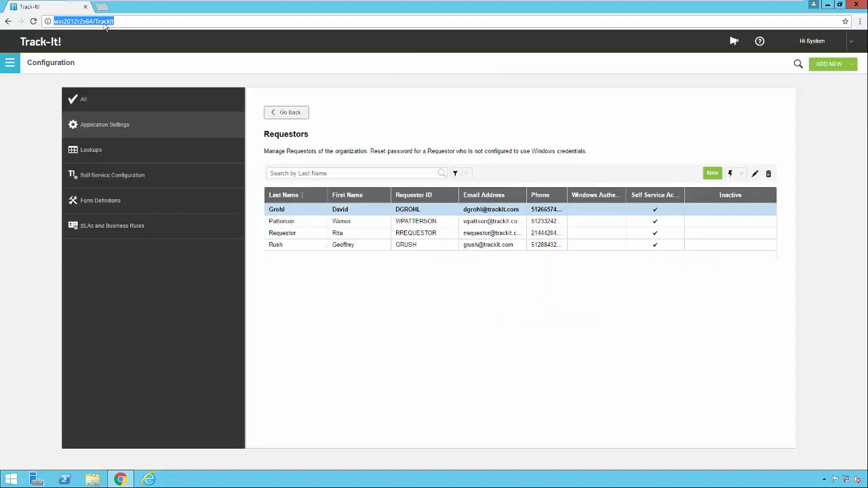
Go to the Self Service login page and fill in the requestor's password
{"action": "left_click", "coordinate": [81, 21]}
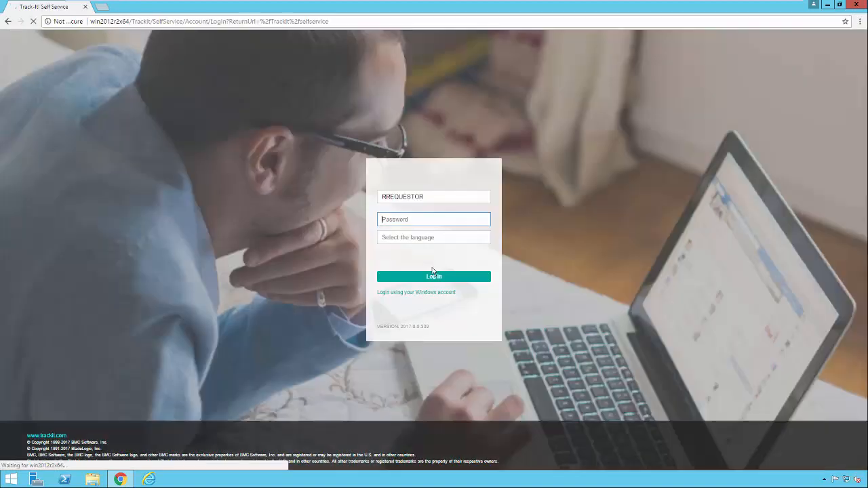
{"action": "type", "text": "password"}
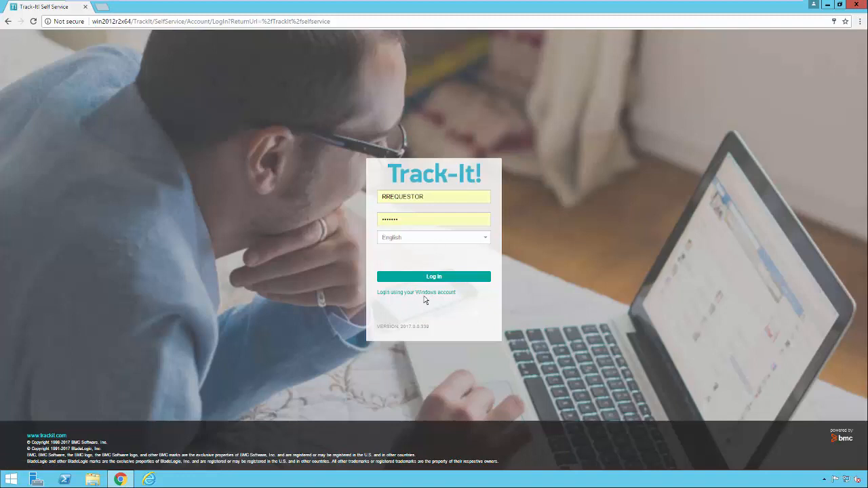
{"action": "mouse_move", "coordinate": [416, 292]}
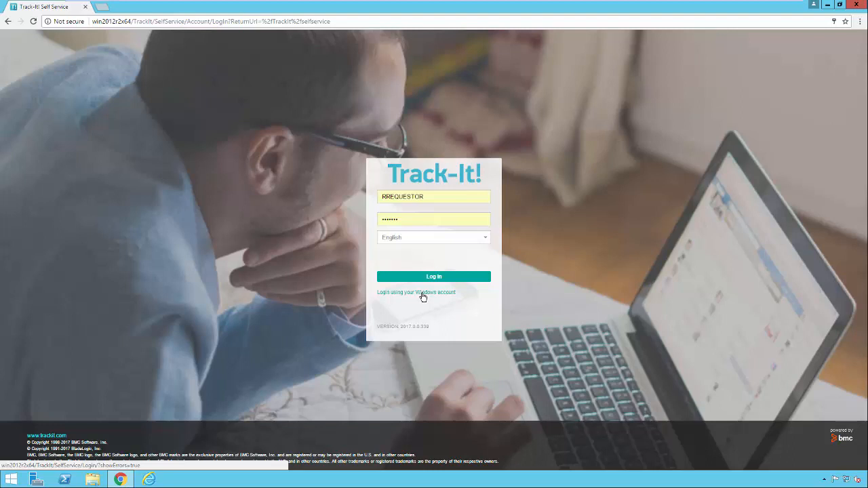
{"action": "mouse_move", "coordinate": [328, 258]}
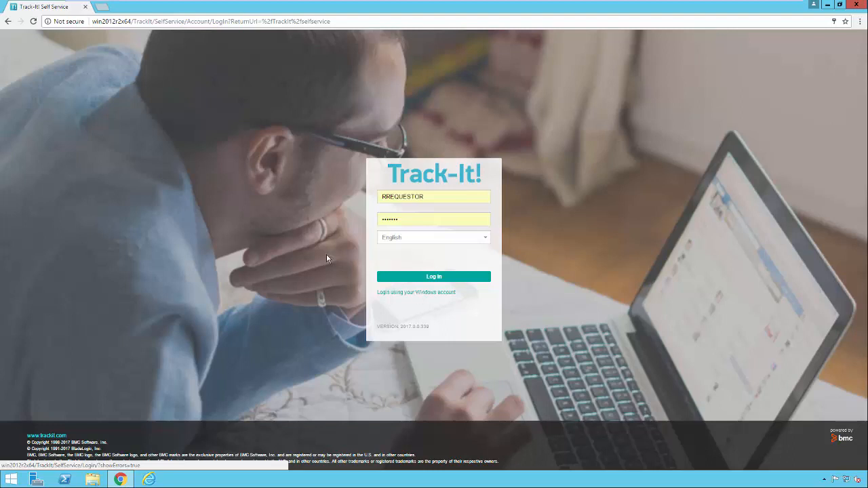
{"action": "mouse_move", "coordinate": [168, 91]}
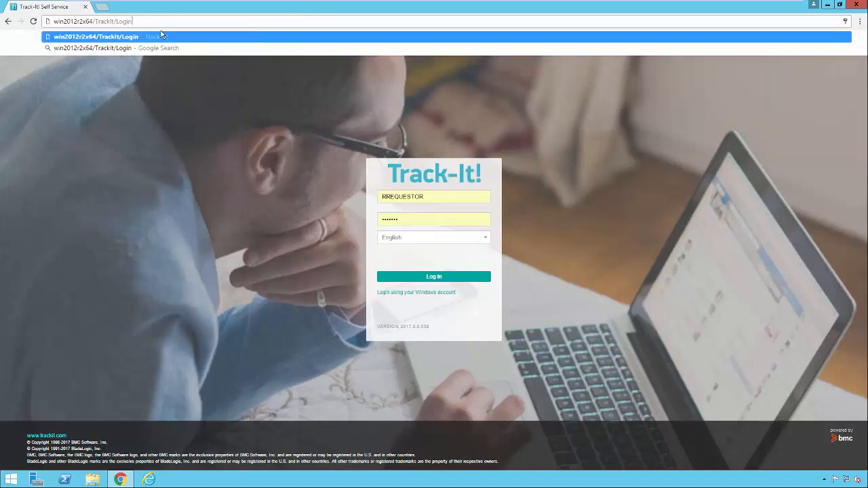
Change the address to win2012r2x64/TrackIt/selfservice/Login and load that page
{"action": "left_click", "coordinate": [88, 21]}
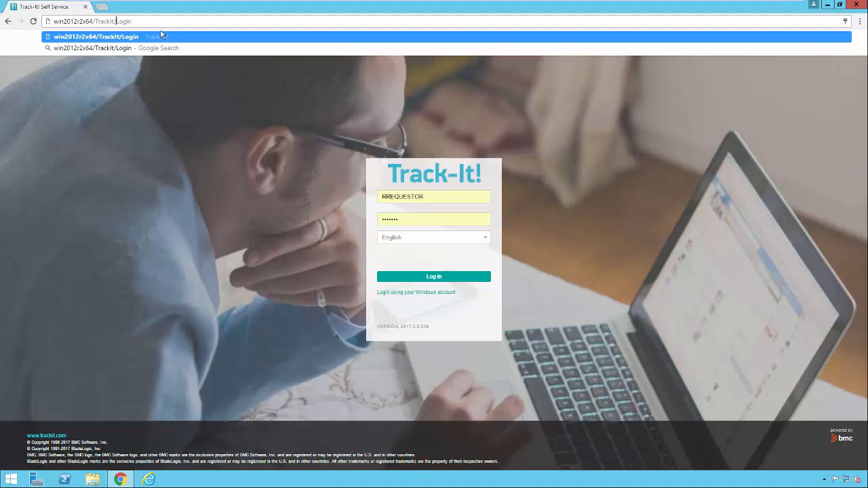
{"action": "type", "text": "selfservice/"}
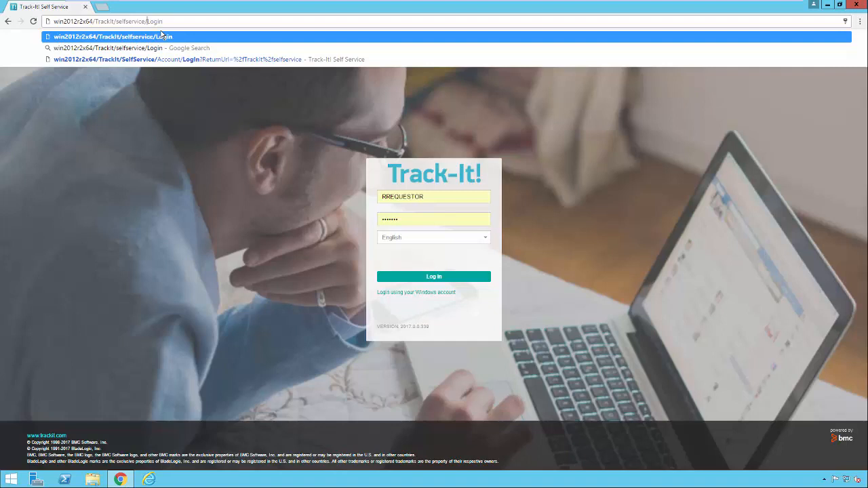
{"action": "left_click", "coordinate": [311, 222]}
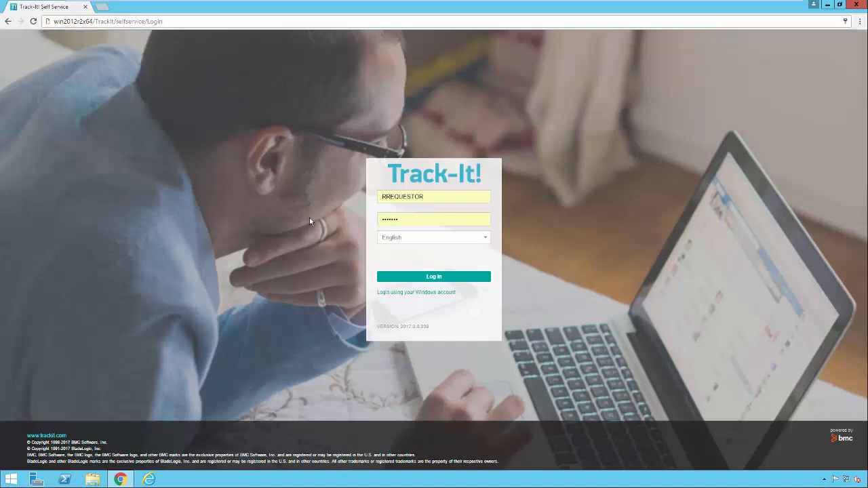